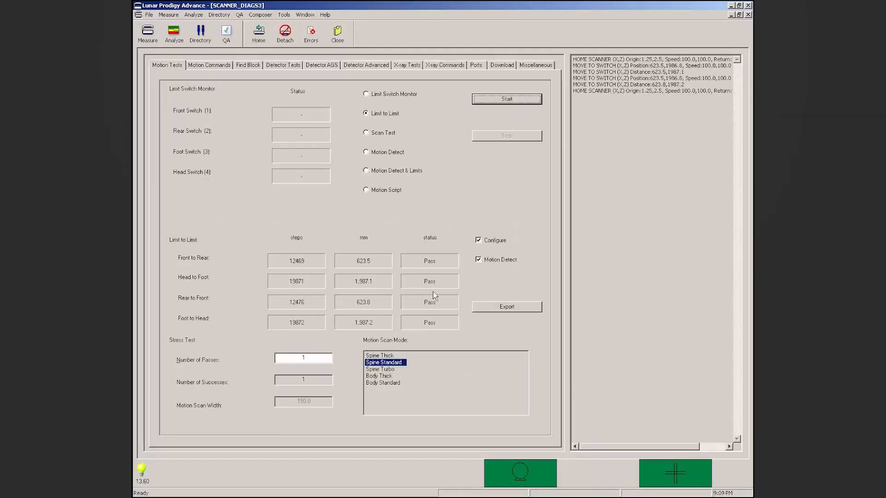
mouse_move(575, 303)
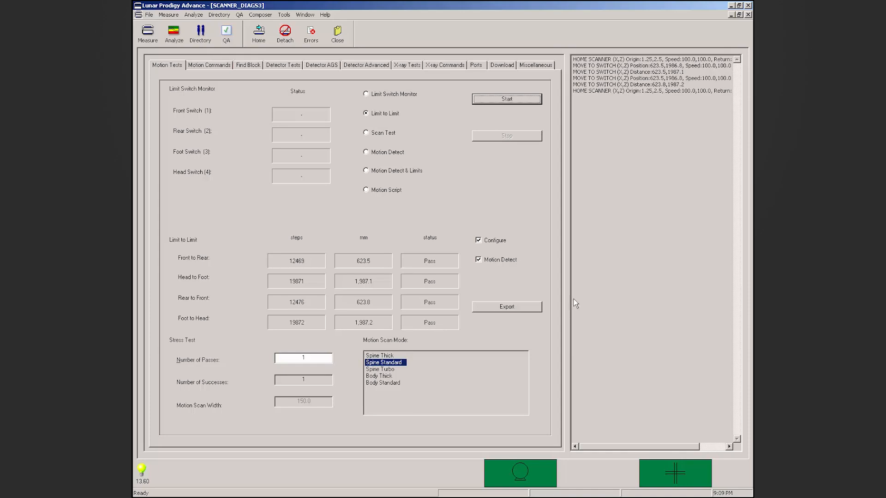
- Close Scanner Diagnostics after all four limit-to-limit motion tests pass
click(337, 33)
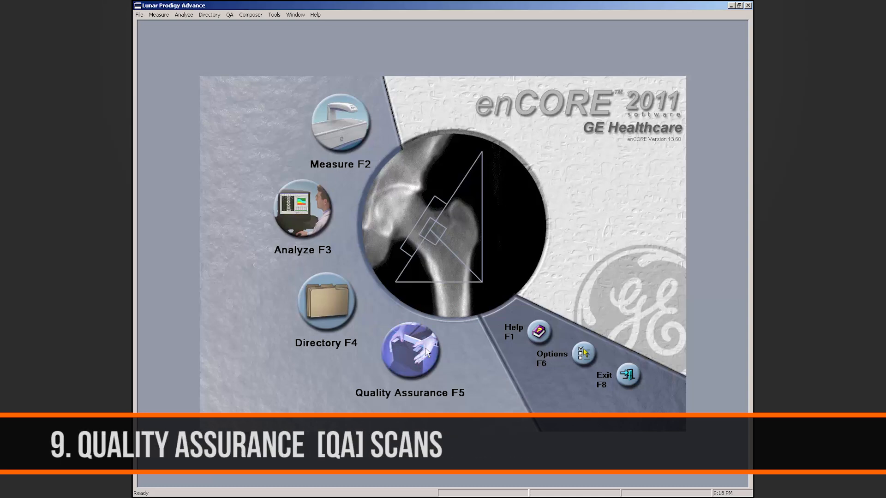
- Start the Daily QA run from the Quality Assurance screen
click(410, 350)
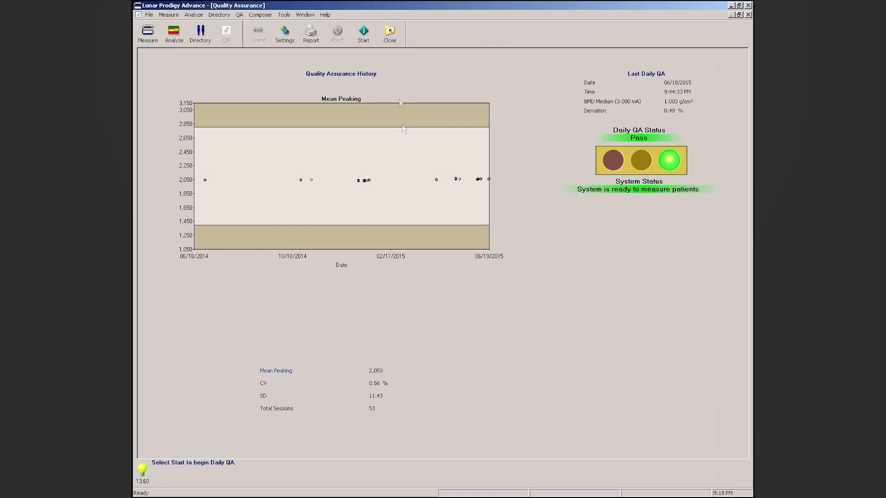
click(363, 32)
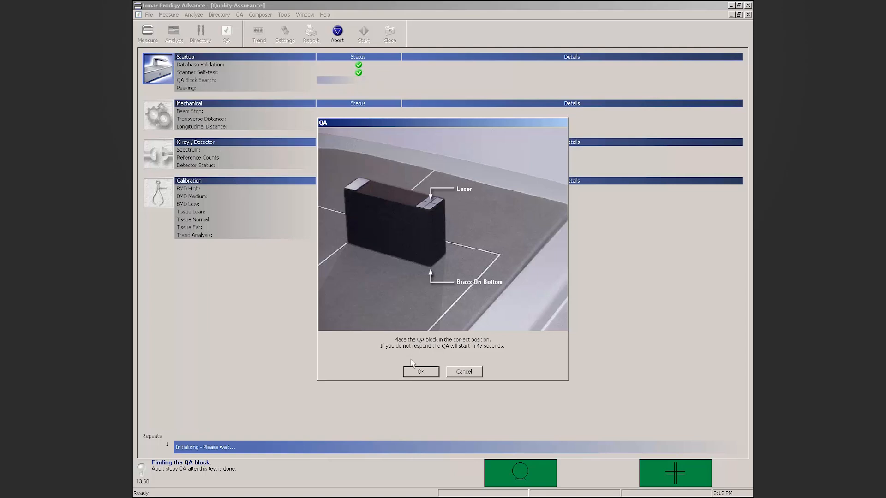
- Confirm the QA block is positioned so Daily QA runs to completion
click(420, 372)
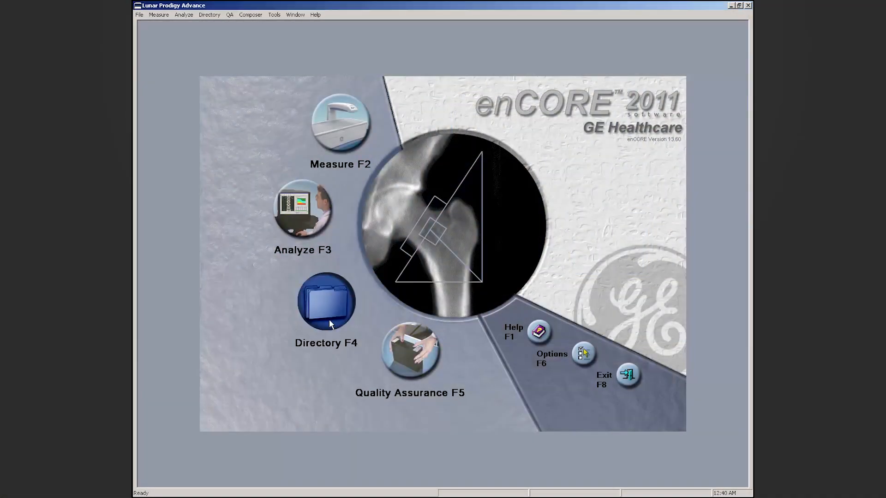
- Set up an AP Spine measurement for Phantom, Spine and move the arm to start
click(326, 302)
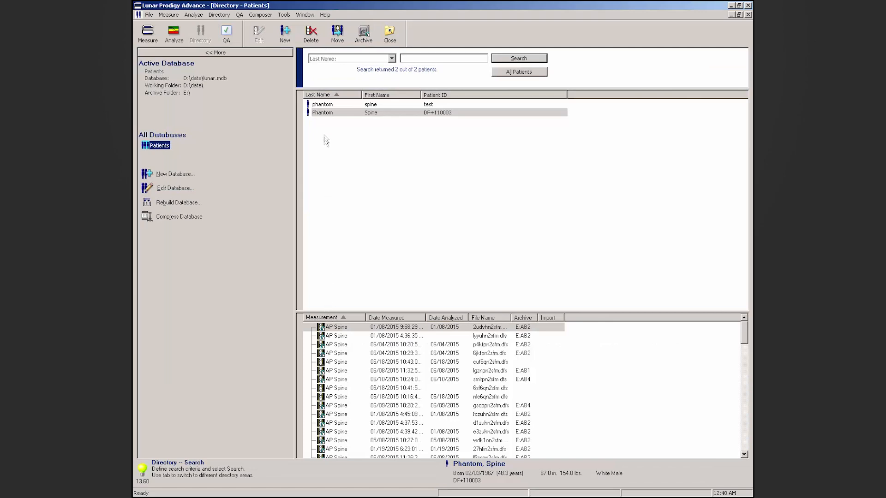
click(339, 113)
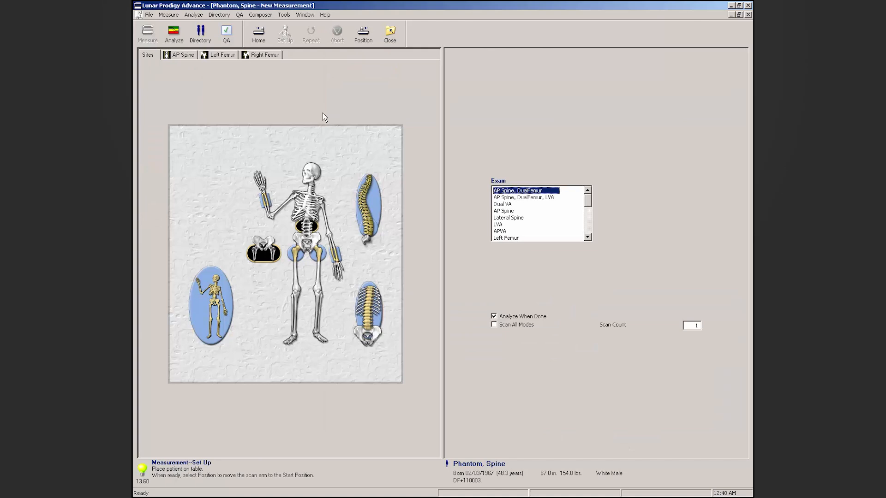
mouse_move(305, 229)
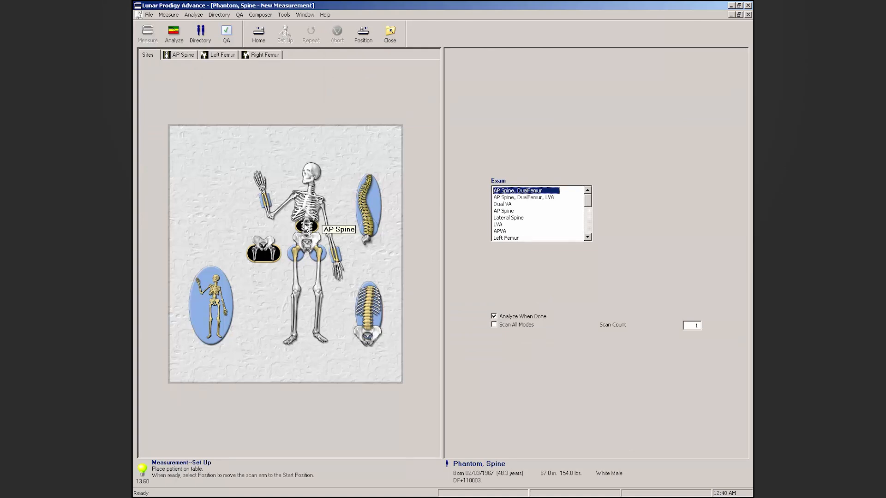
click(503, 211)
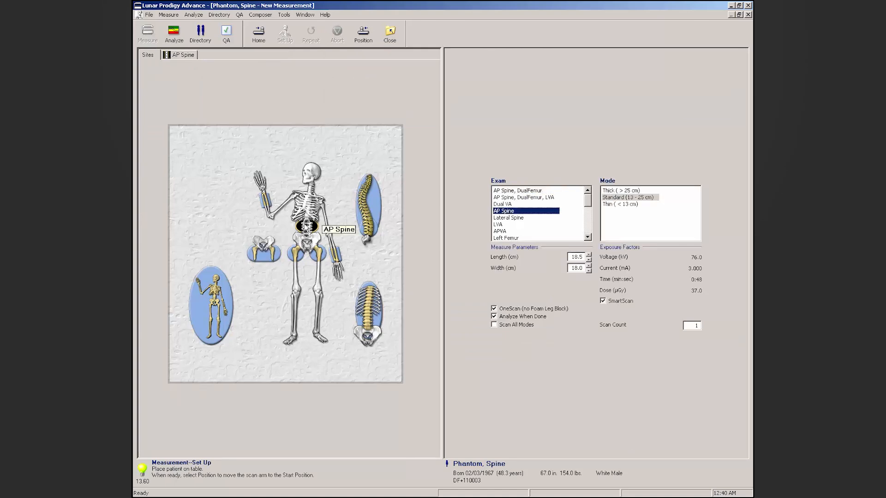
mouse_move(494, 157)
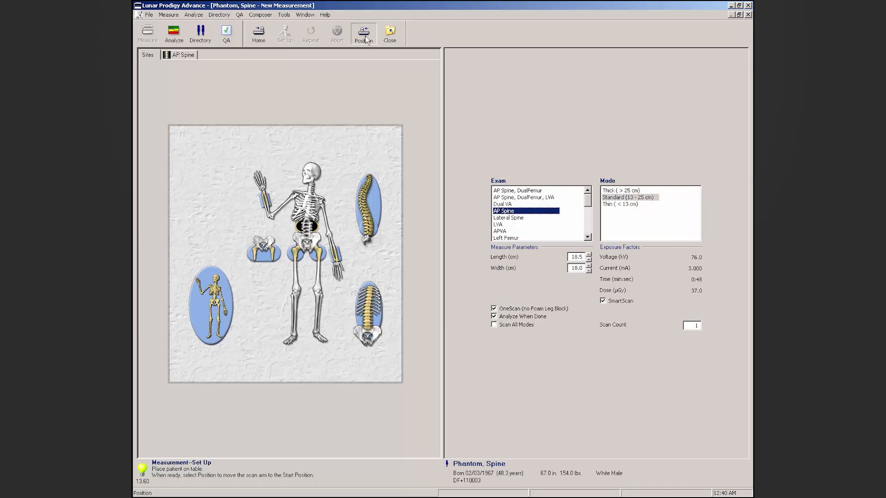
click(363, 32)
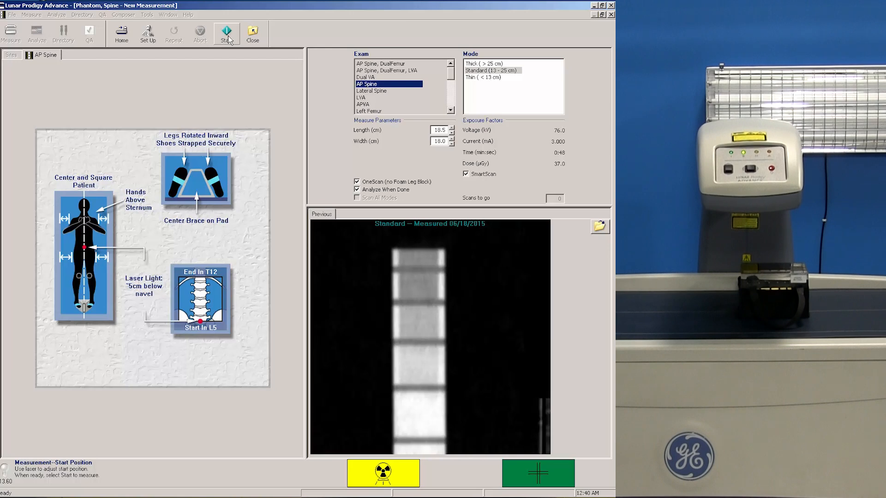
- Start acquiring the AP Spine scan of the spine phantom
click(227, 33)
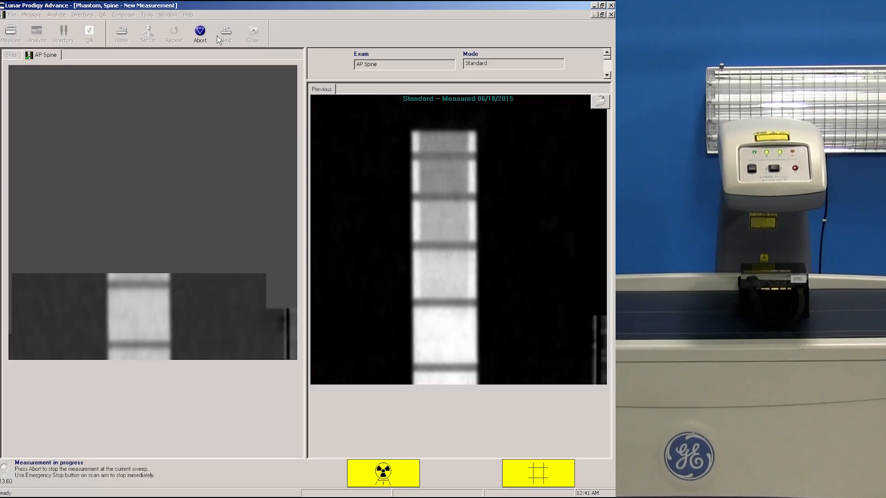
mouse_move(187, 292)
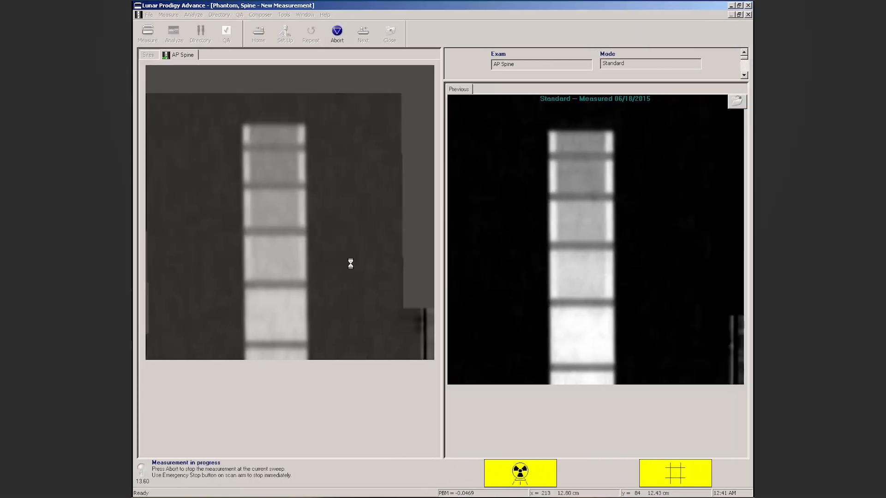
- Abort and save the phantom scan, then reference densitometry results to L2-L4
click(336, 31)
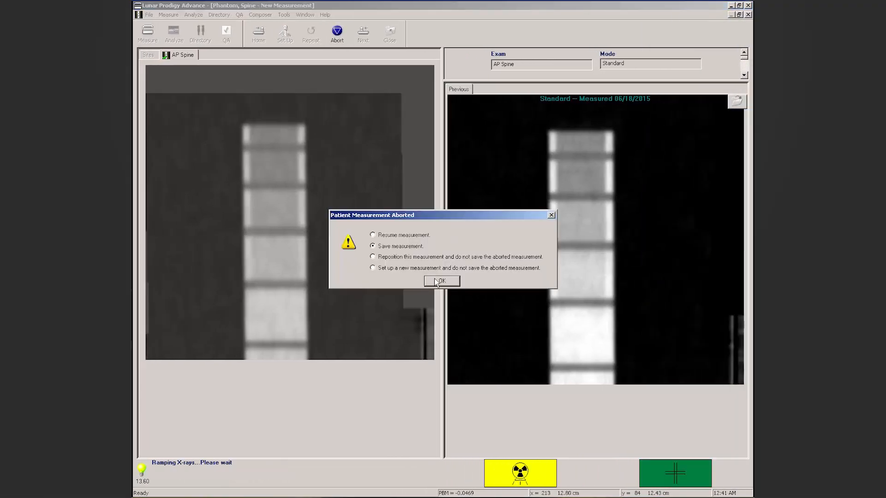
click(441, 281)
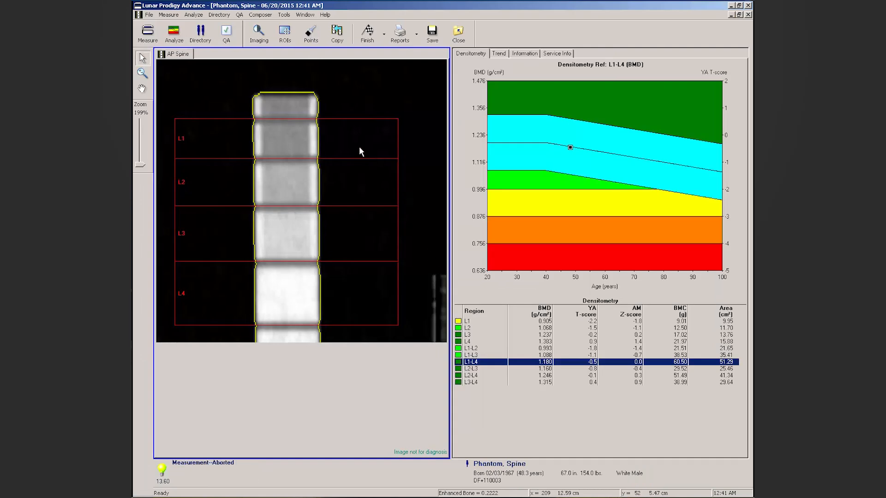
mouse_move(334, 130)
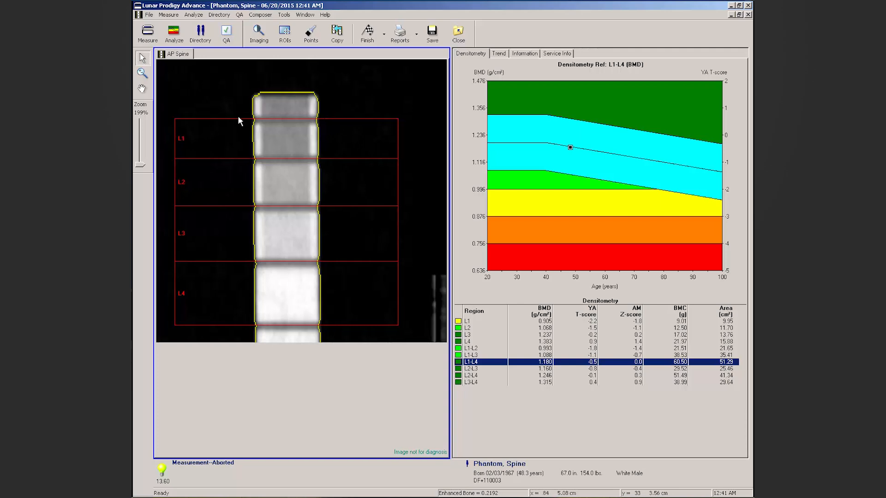
mouse_move(305, 211)
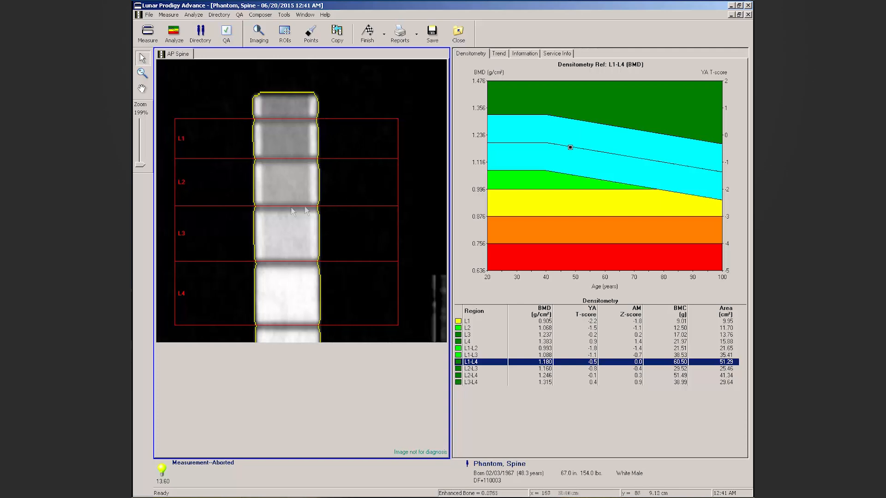
mouse_move(415, 285)
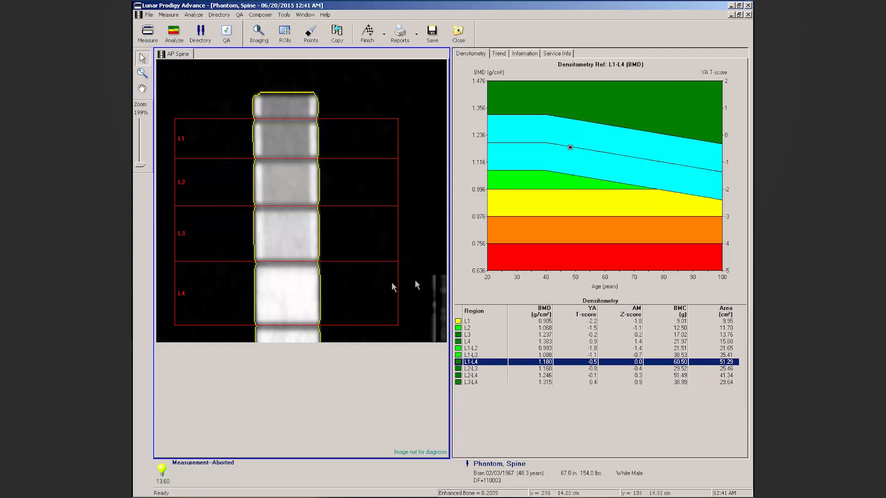
mouse_move(468, 382)
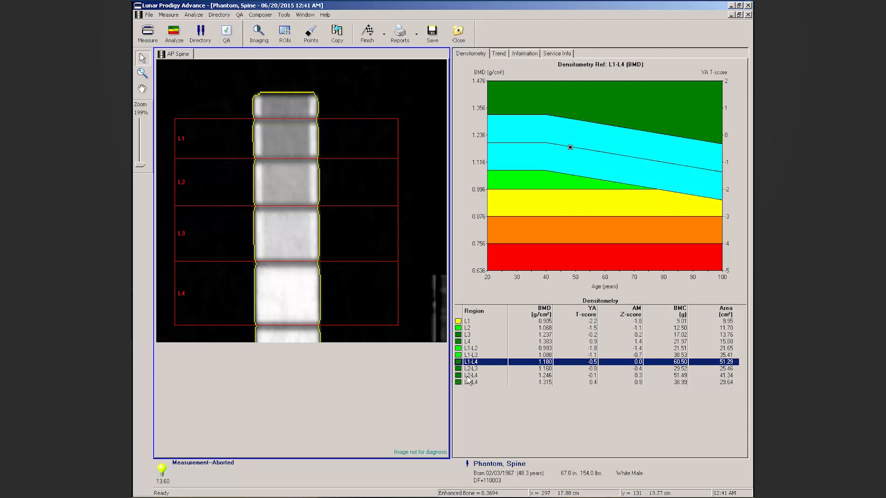
click(471, 375)
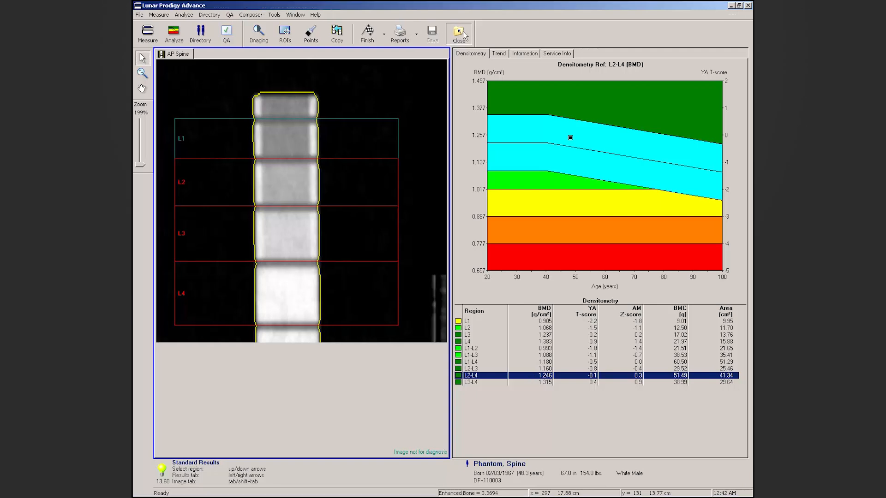
- Close the analysis, check the new scan in Directory, and view QA history
click(459, 33)
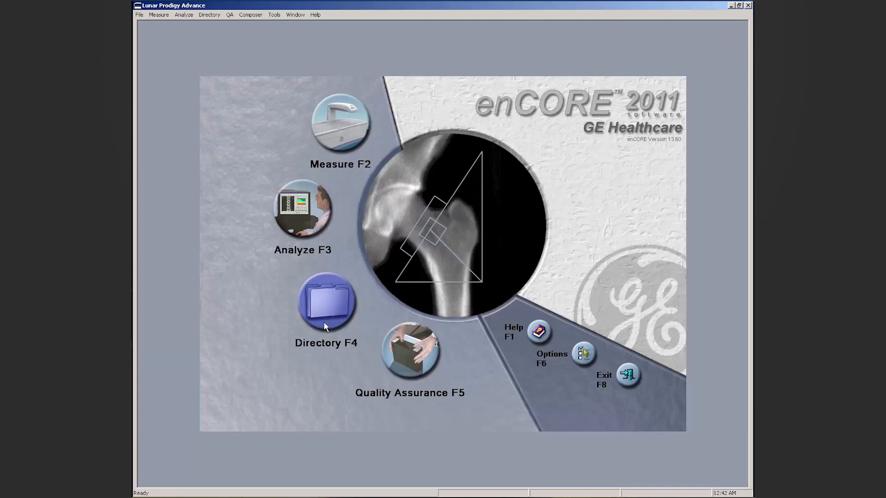
click(326, 305)
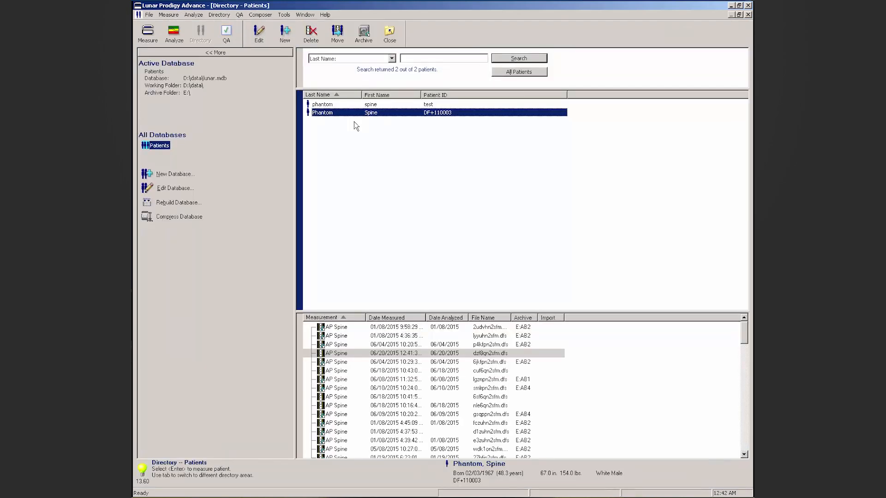
click(146, 33)
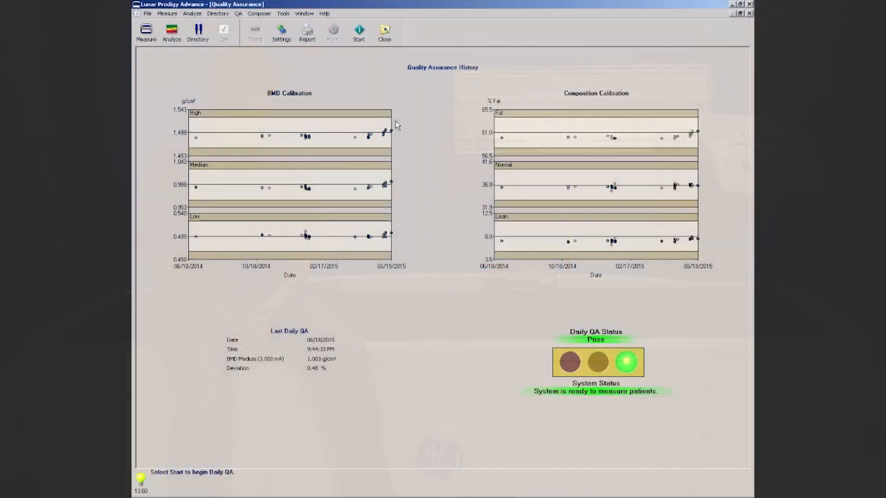
mouse_move(320, 125)
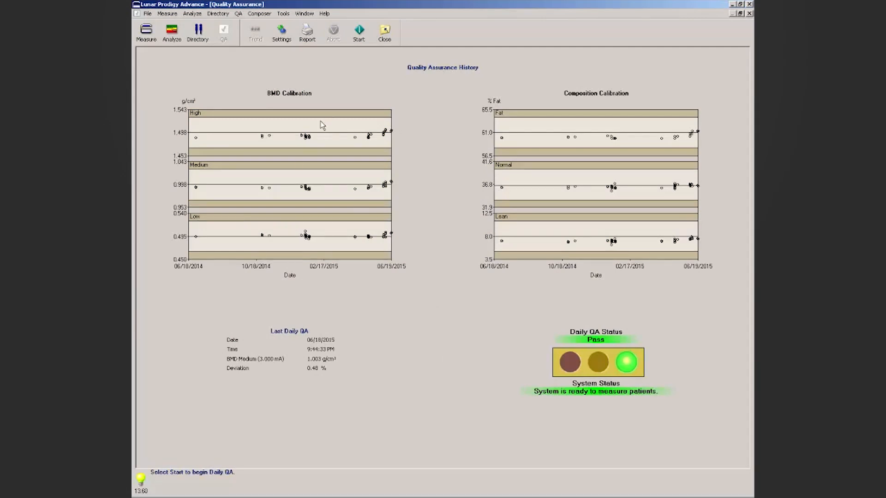